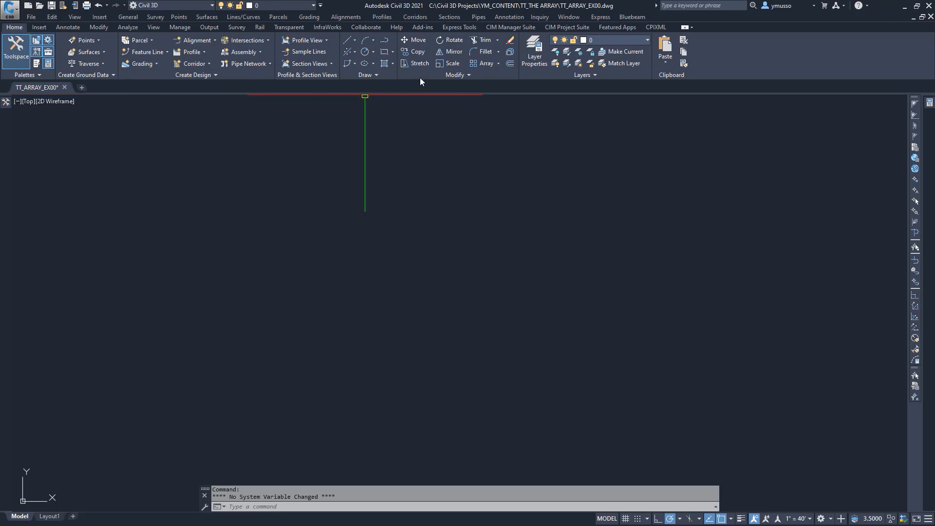
mouse_move(457, 75)
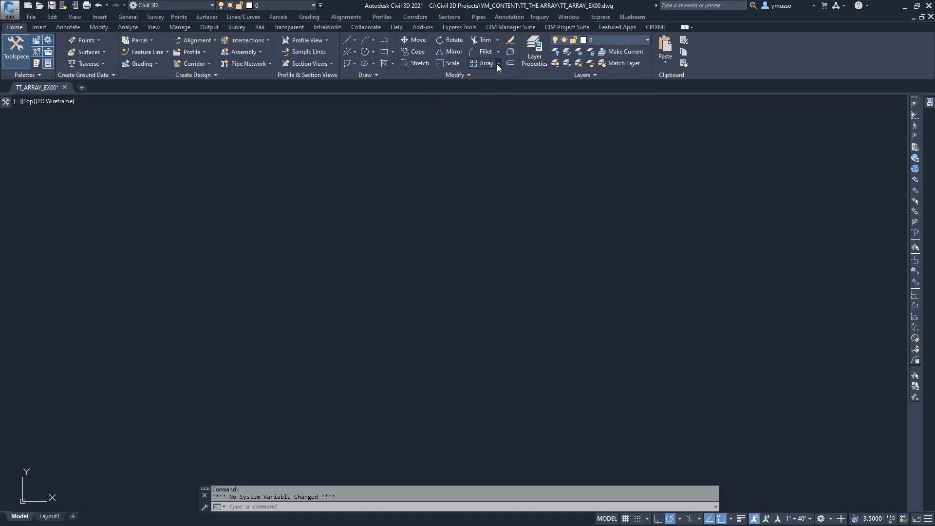
Preview the rectangular, path and polar array types in the Array drop-down.
click(497, 65)
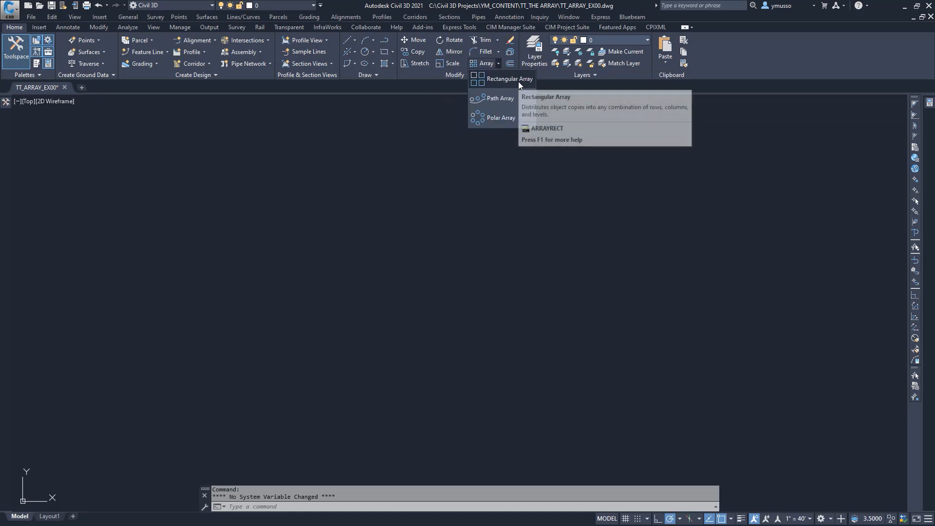
mouse_move(501, 117)
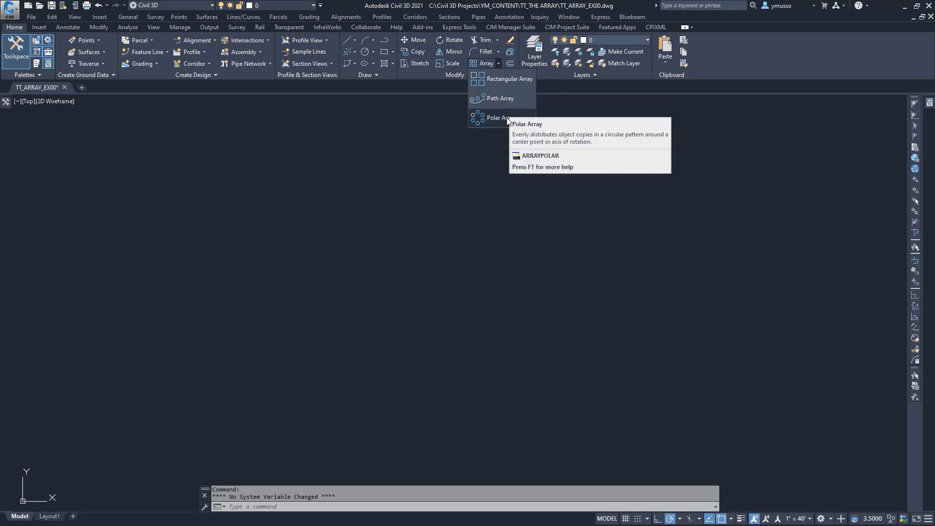
mouse_move(393, 208)
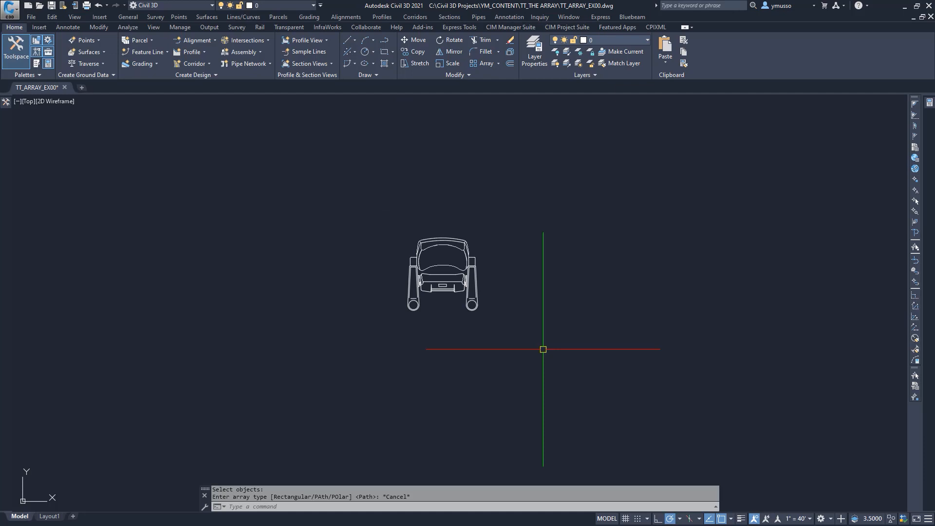
mouse_move(53, 115)
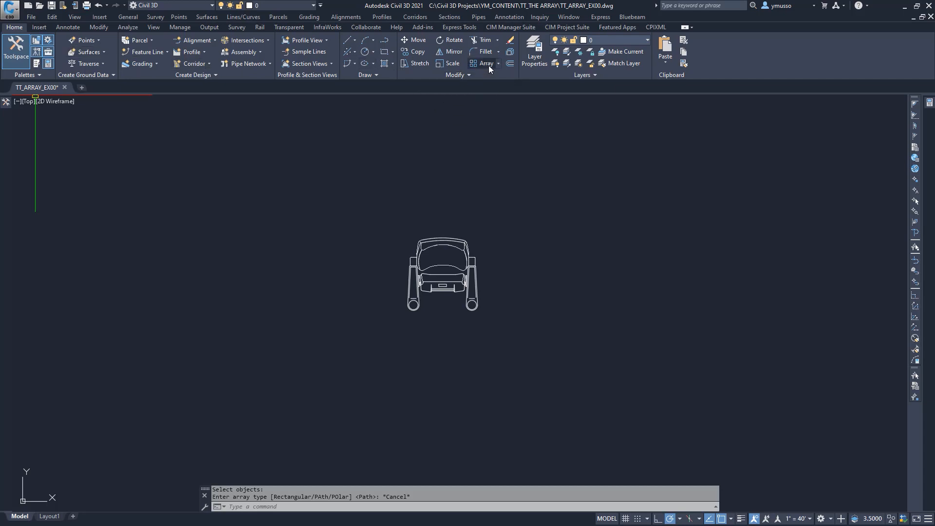
Reopen the Array drop-down to choose the rectangular array.
click(497, 64)
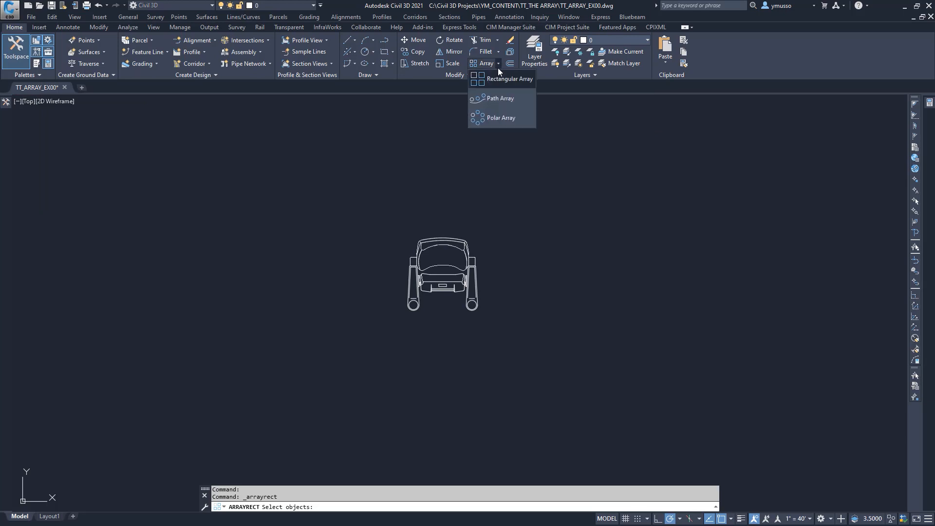
mouse_move(503, 86)
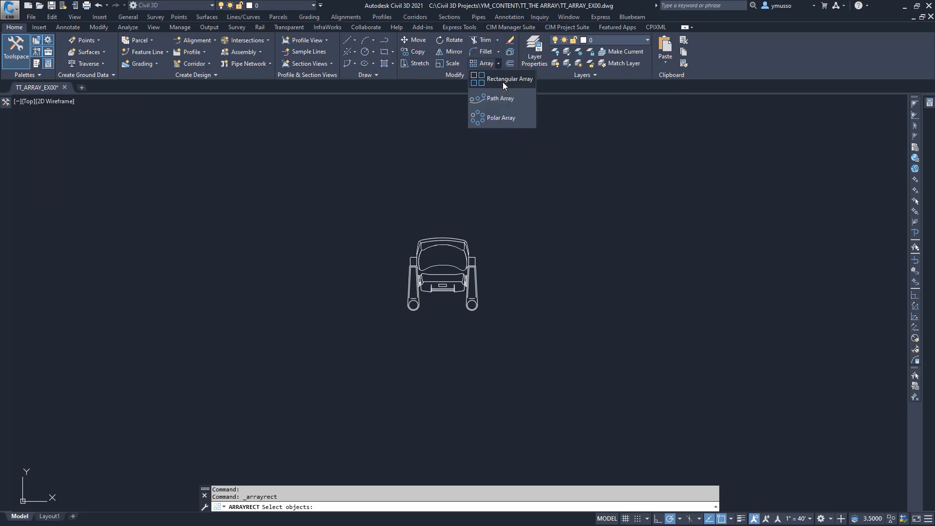
Array the chair into a 3-row, 4-column grid with row spacing about 98 units.
click(509, 77)
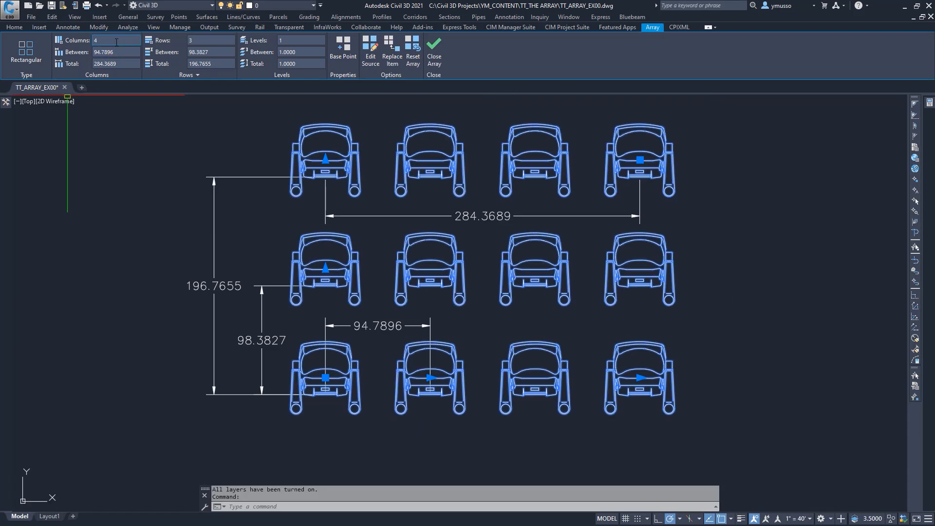
mouse_move(113, 52)
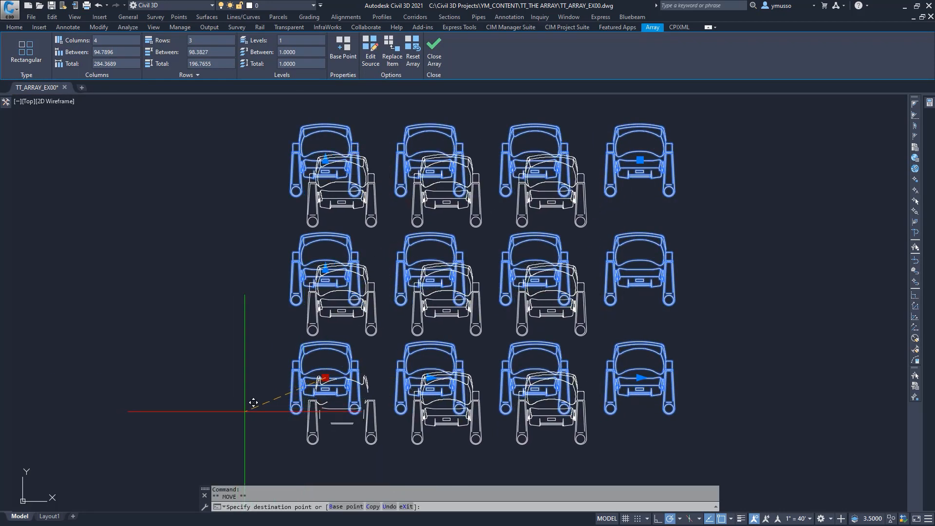
key(Escape)
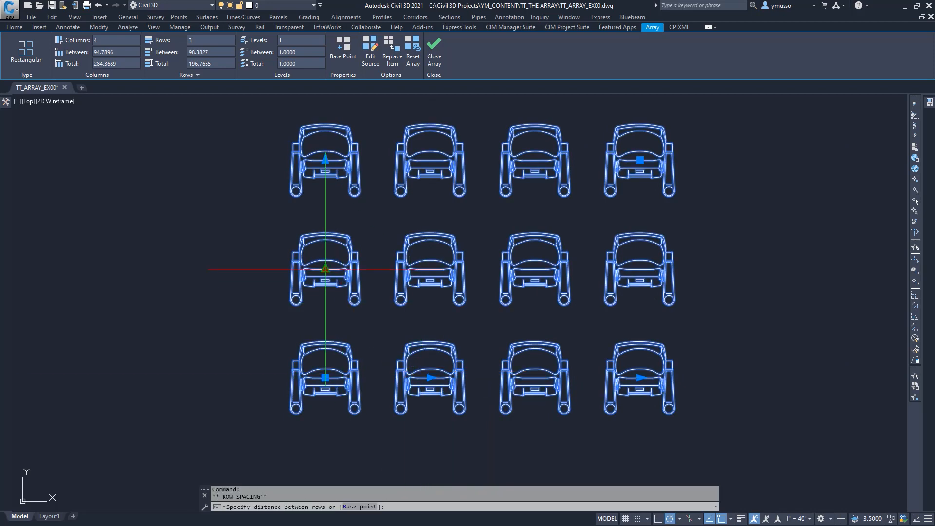
mouse_move(325, 228)
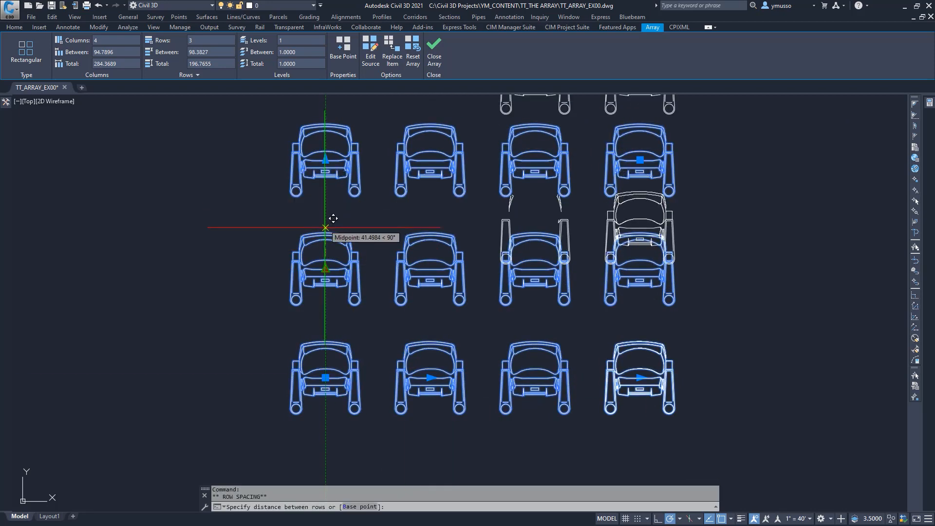
mouse_move(333, 260)
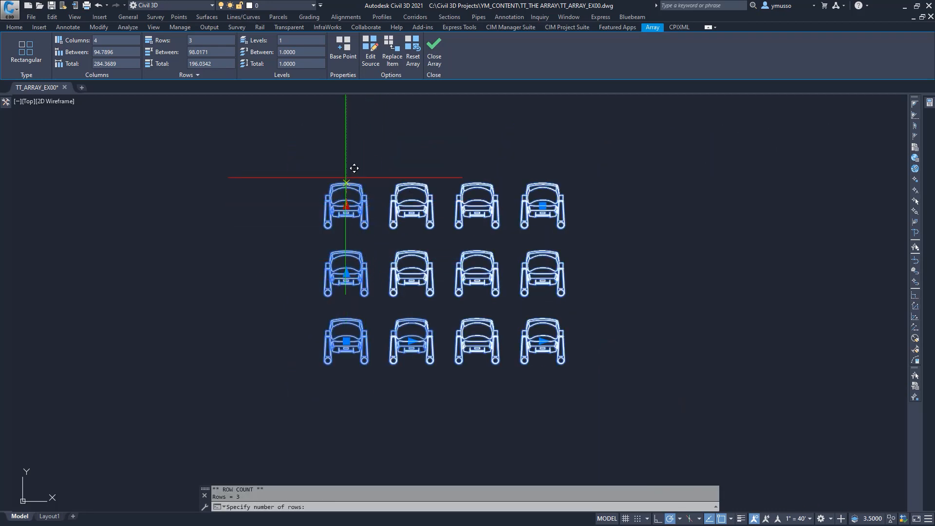
mouse_move(354, 101)
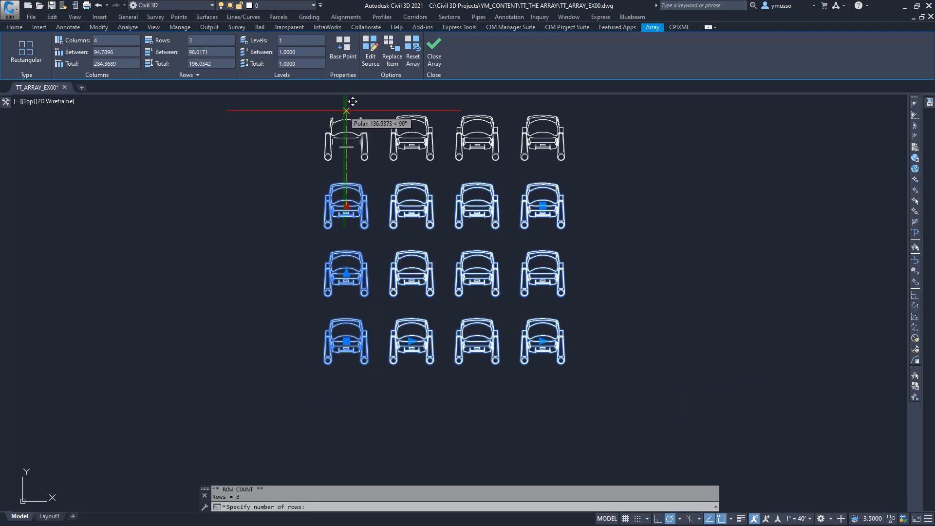
key(Escape)
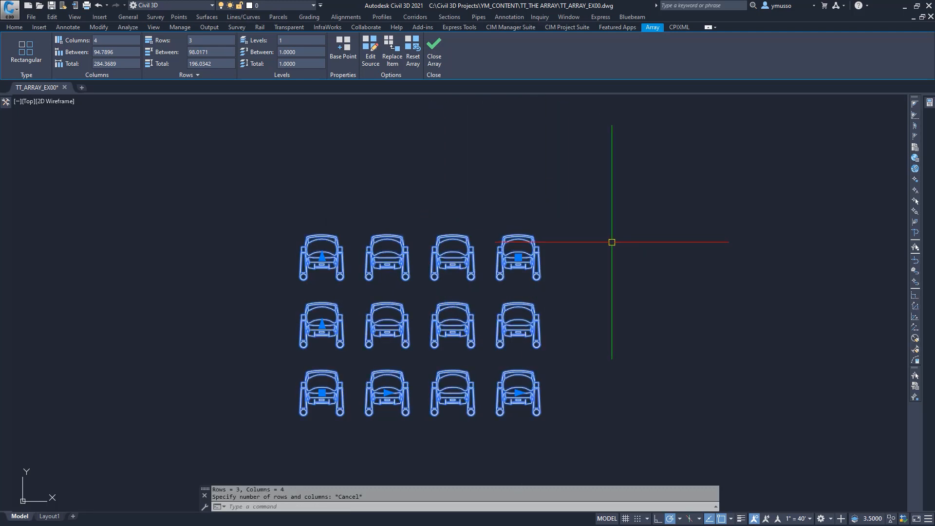
mouse_move(612, 256)
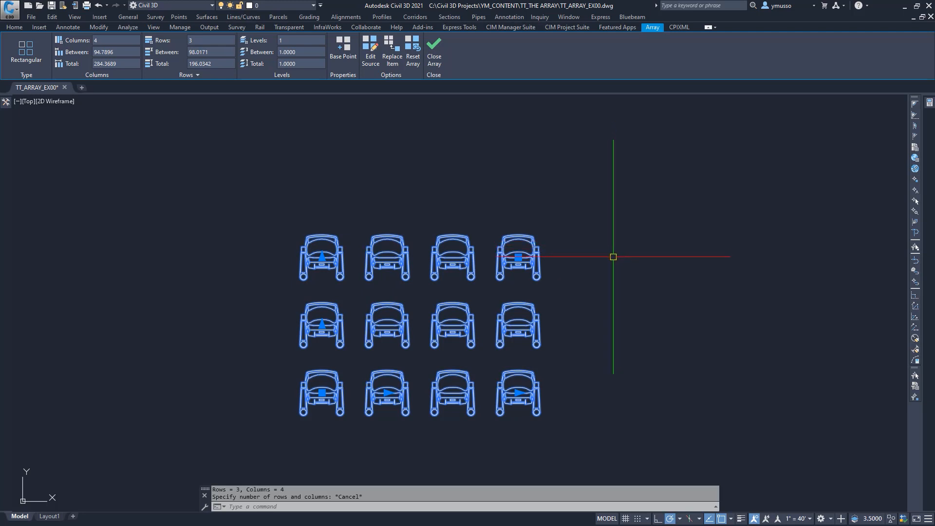
mouse_move(611, 273)
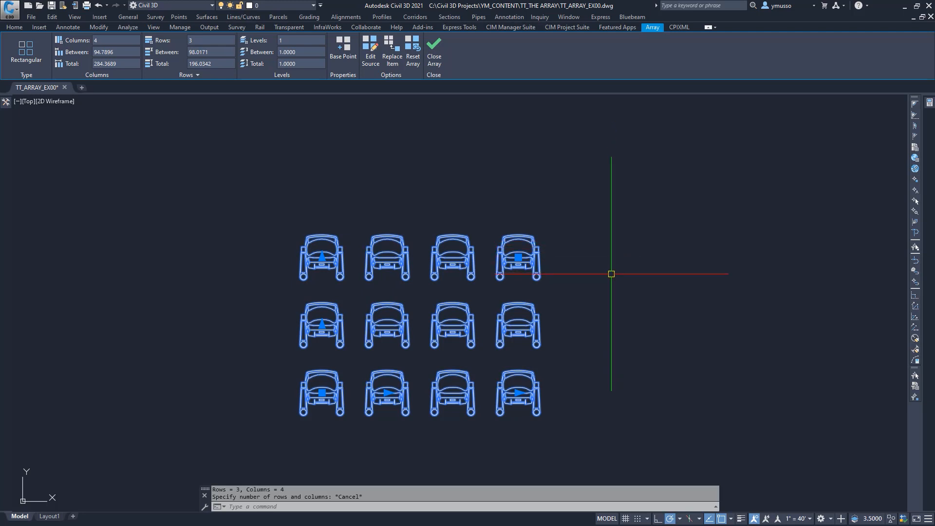
Close the array, committing the twelve-chair grid to the drawing.
click(434, 51)
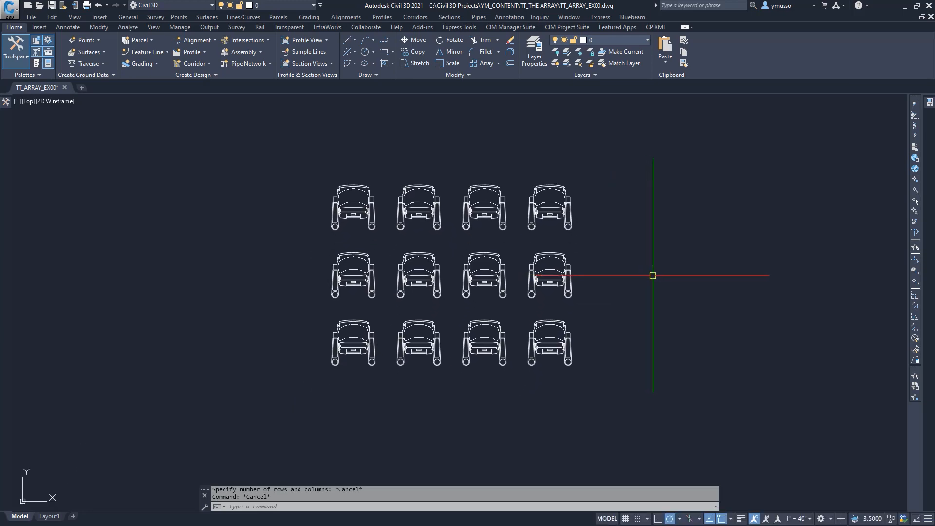
mouse_move(714, 273)
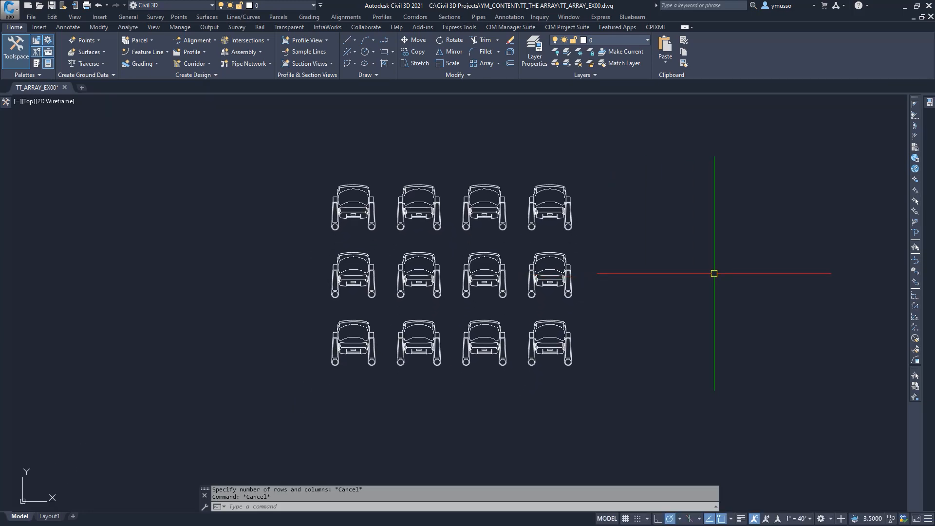
mouse_move(902, 314)
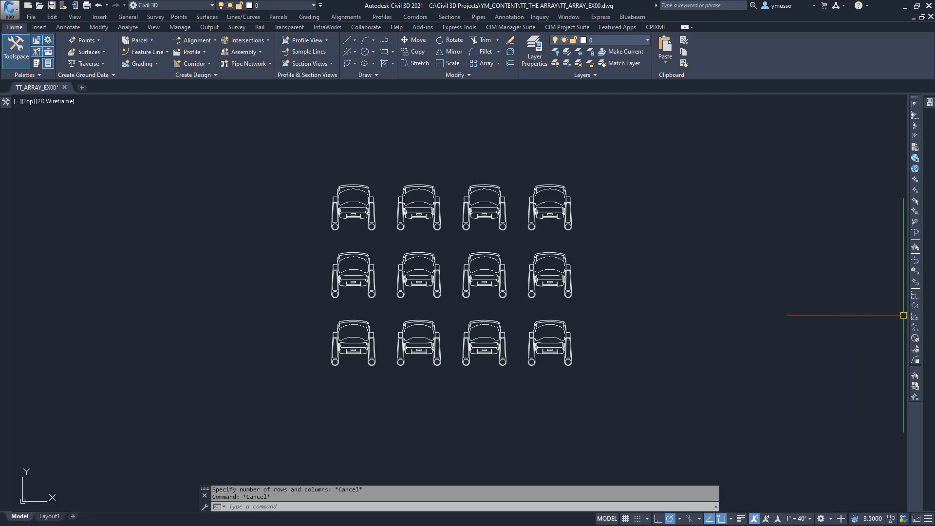
mouse_move(873, 282)
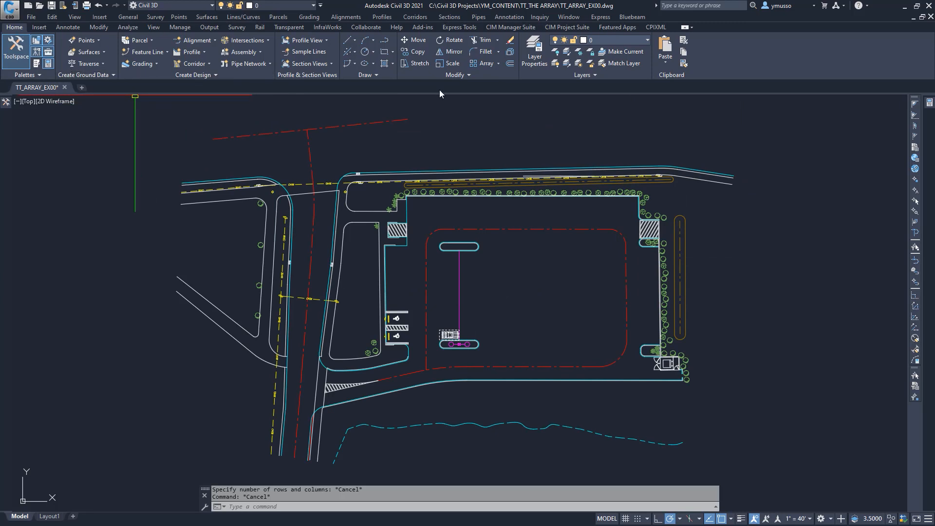
mouse_move(501, 70)
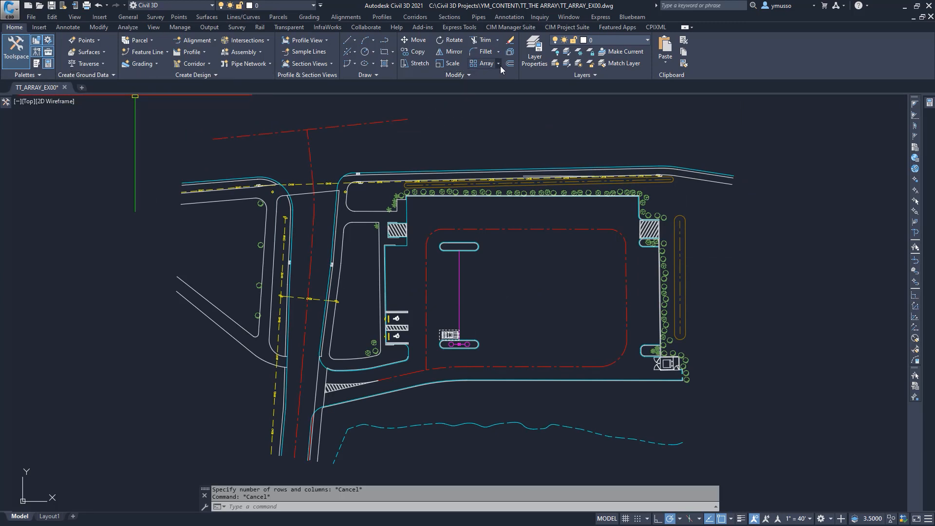
Start a path array spacing the car copies along the purple polyline.
click(490, 64)
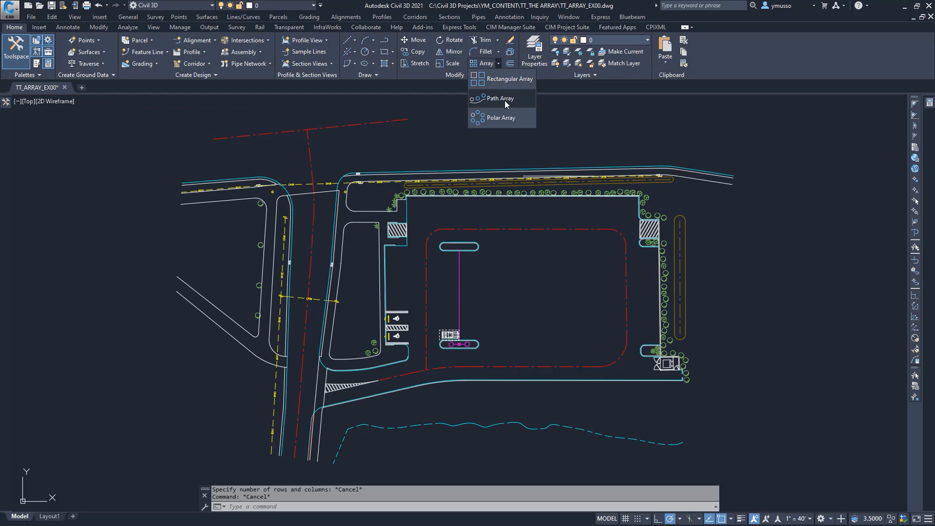
click(500, 97)
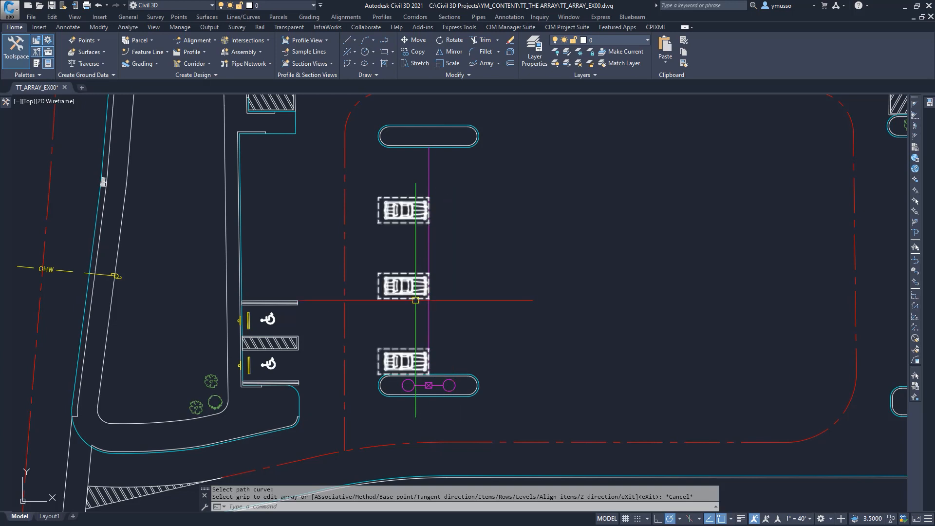
click(416, 300)
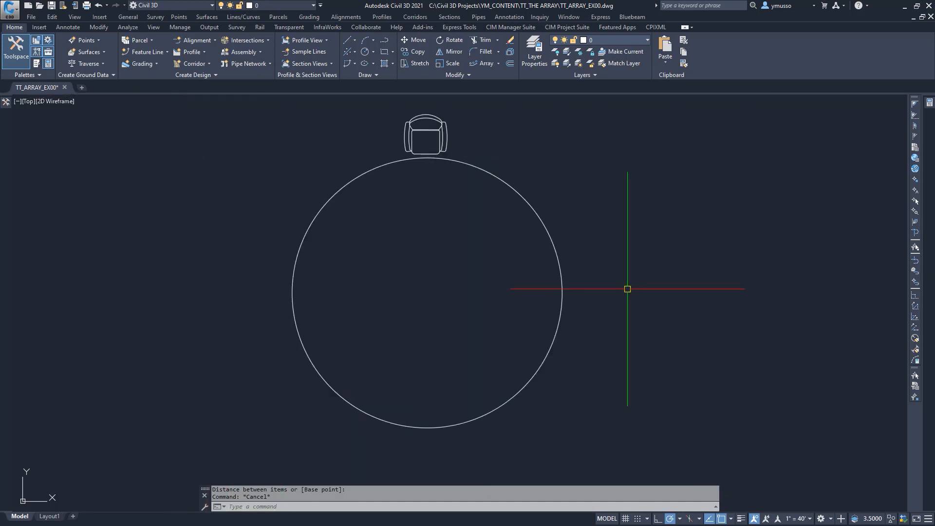
mouse_move(703, 238)
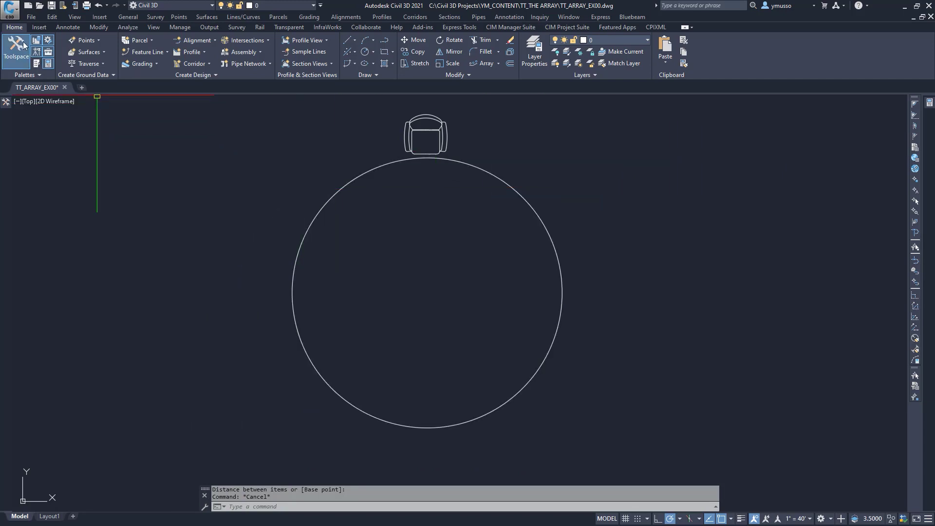
mouse_move(456, 76)
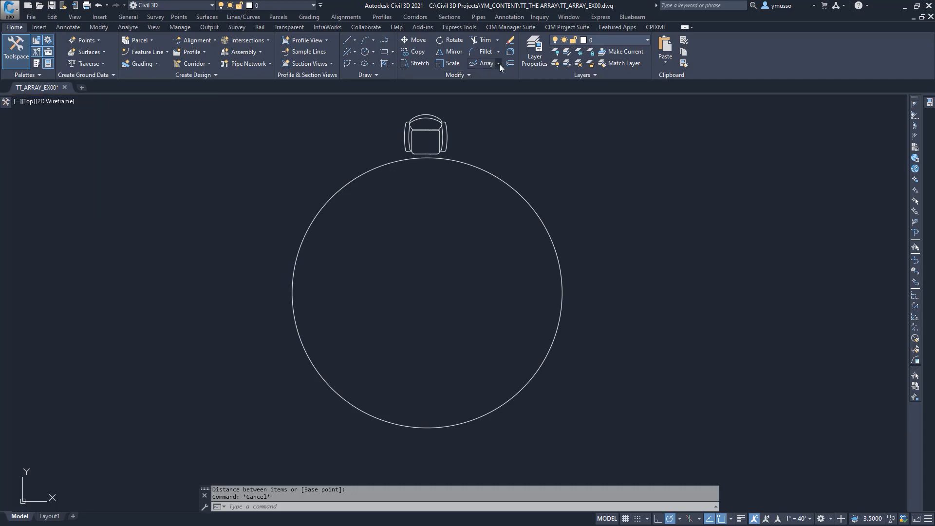
Polar-array the chair around the table centre as twelve evenly spaced copies.
click(497, 65)
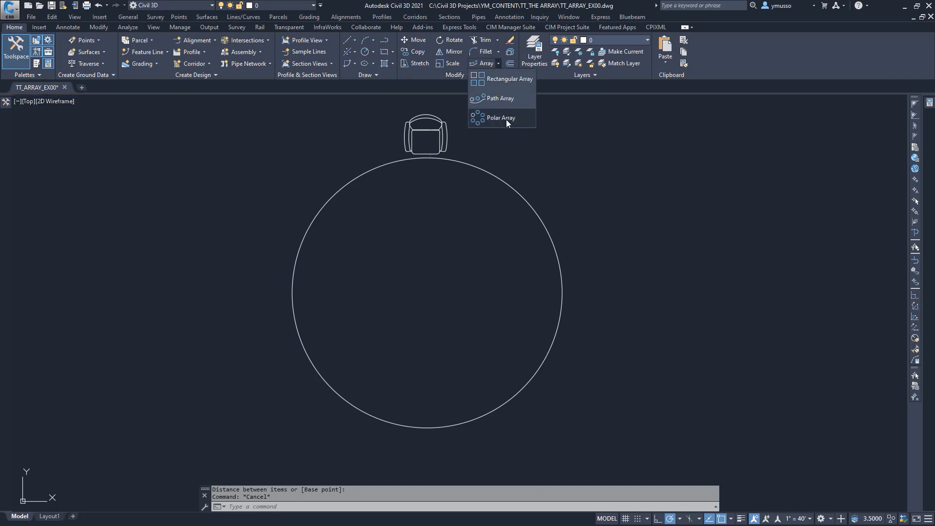
click(501, 118)
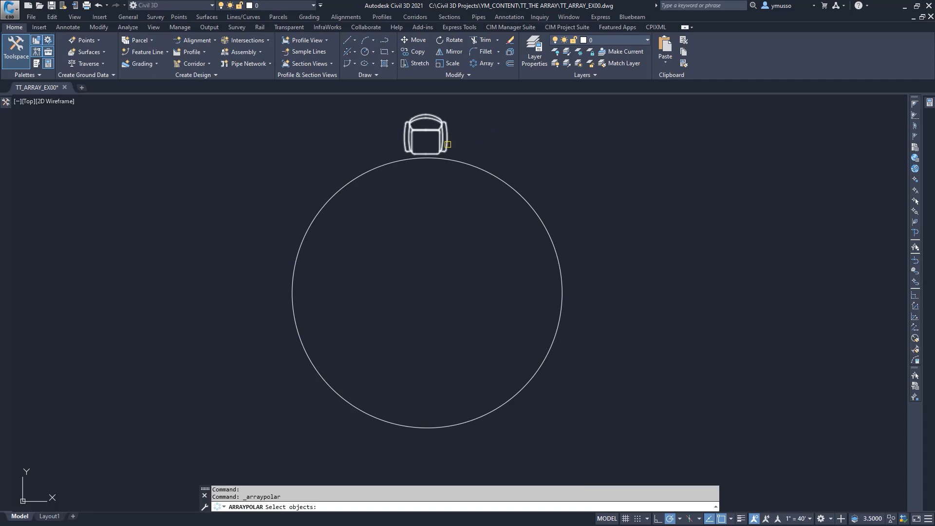
click(425, 132)
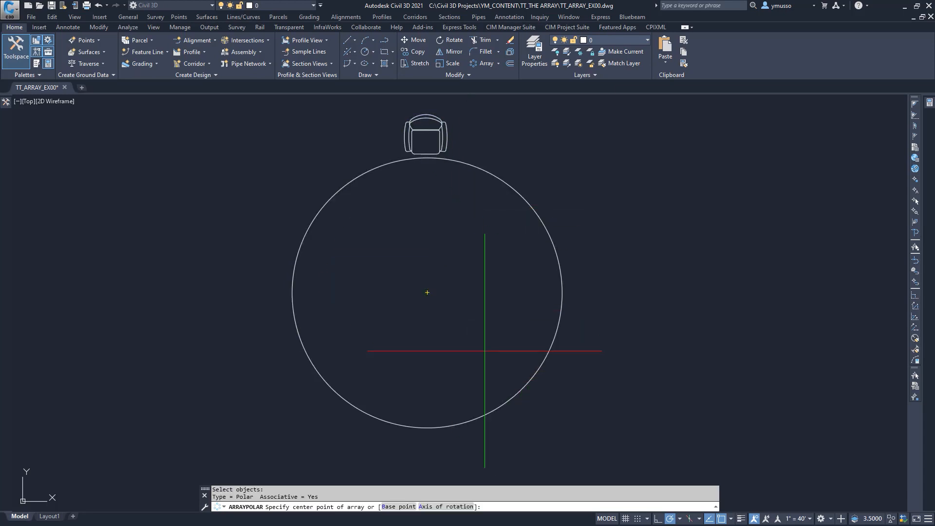
click(426, 292)
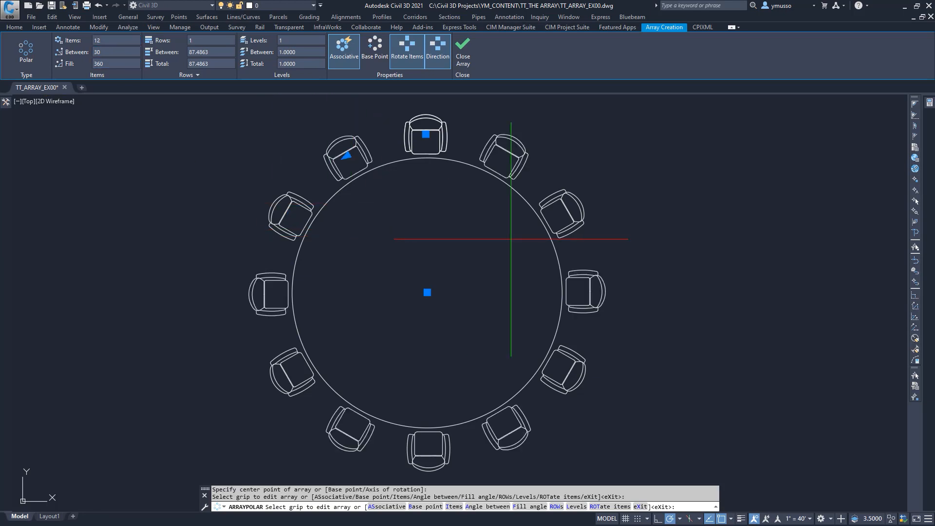
Replace the rectangular grid's chairs with the circle using Replace Item.
key(Escape)
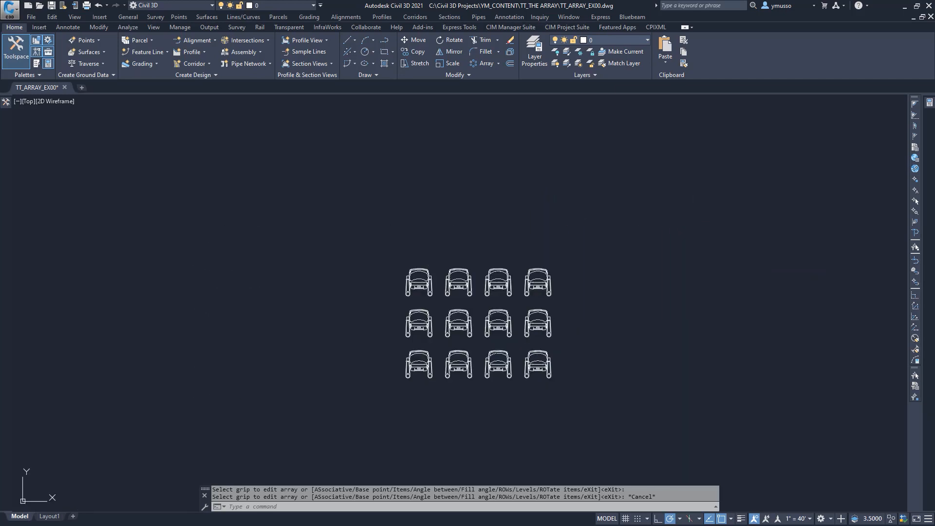
click(477, 323)
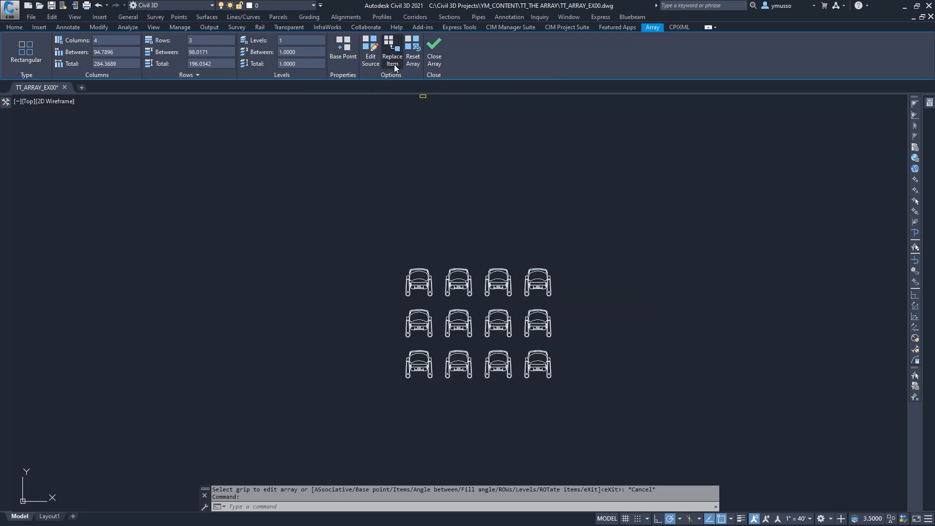
click(391, 51)
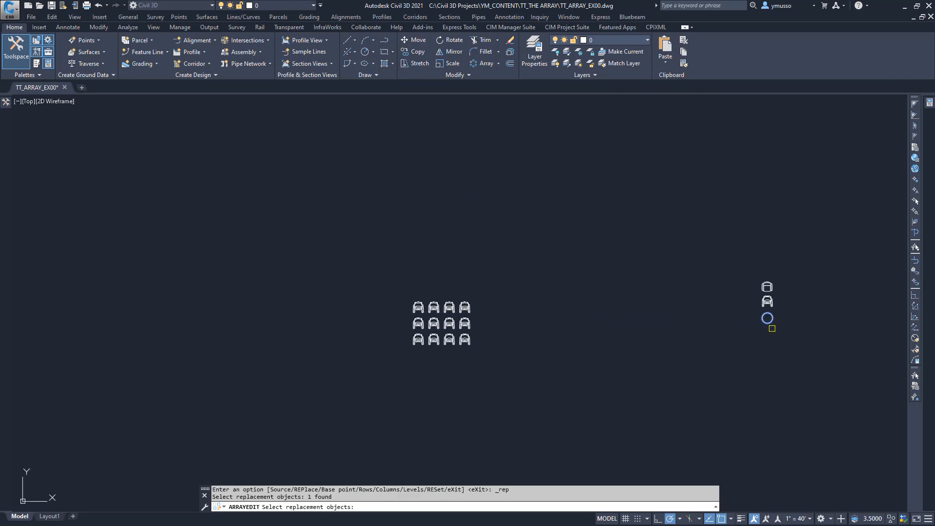
click(769, 317)
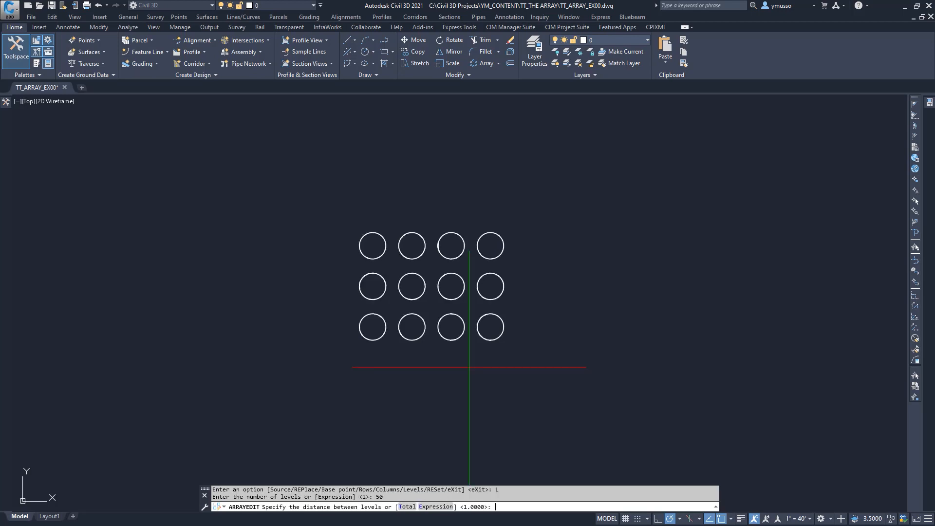
key(Escape)
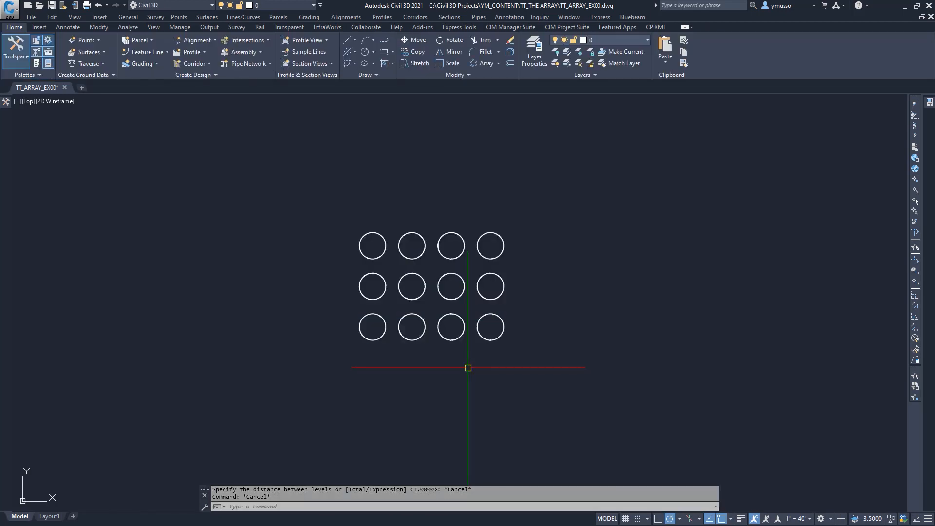
mouse_move(33, 107)
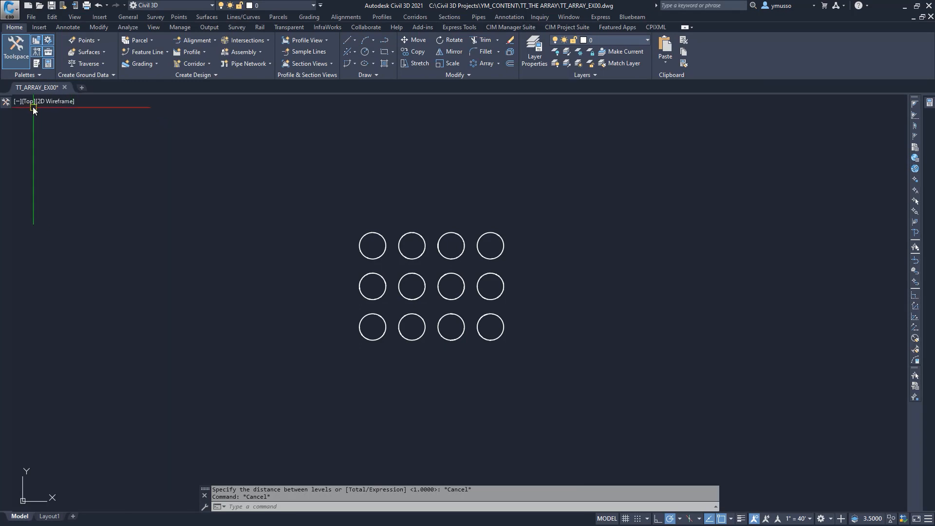
mouse_move(26, 100)
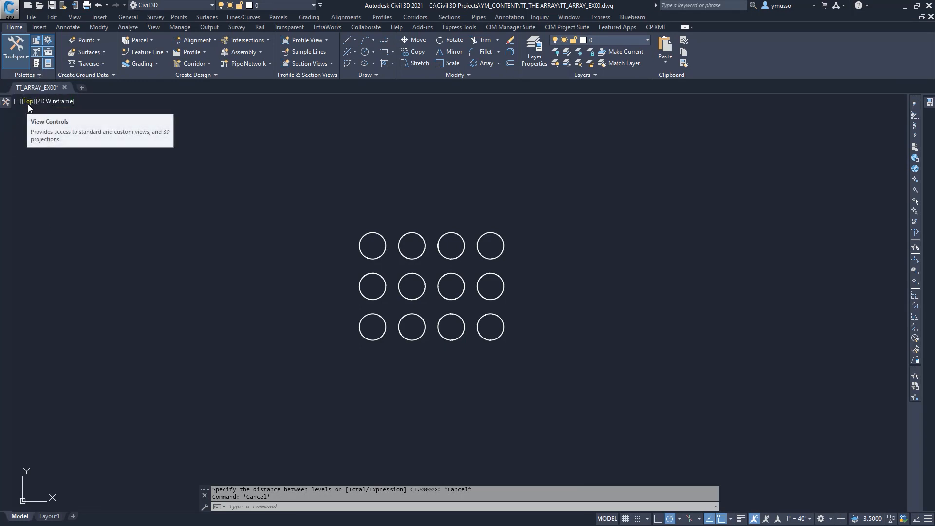
In SW Isometric view, set the circle array to 289 levels and 6 rows.
click(27, 100)
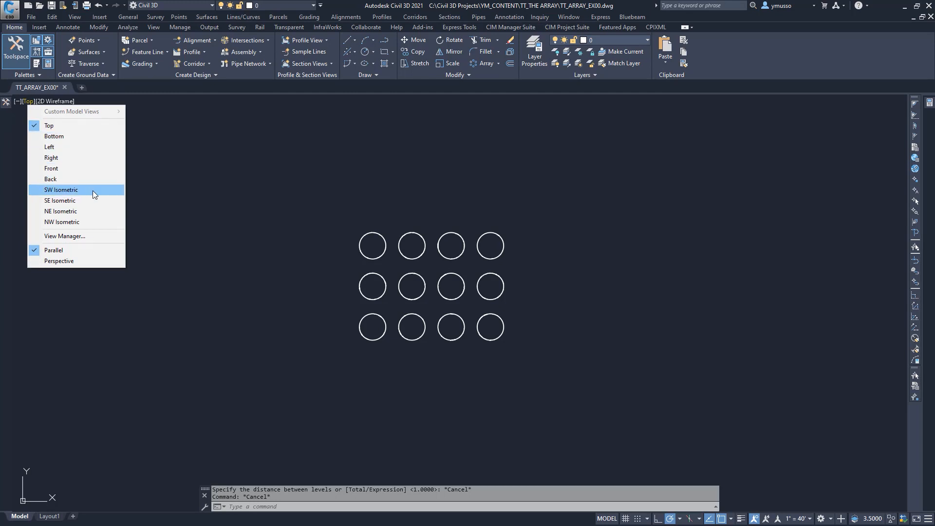
click(60, 190)
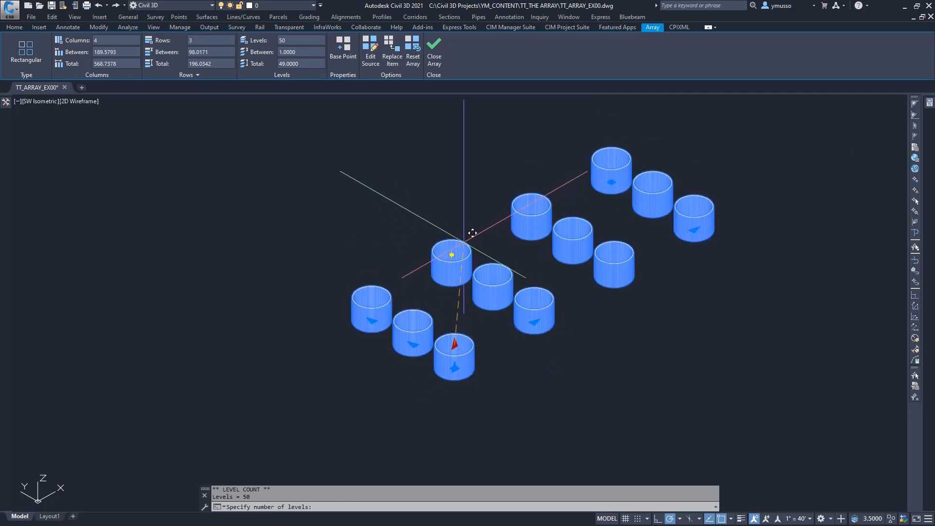
text(289)
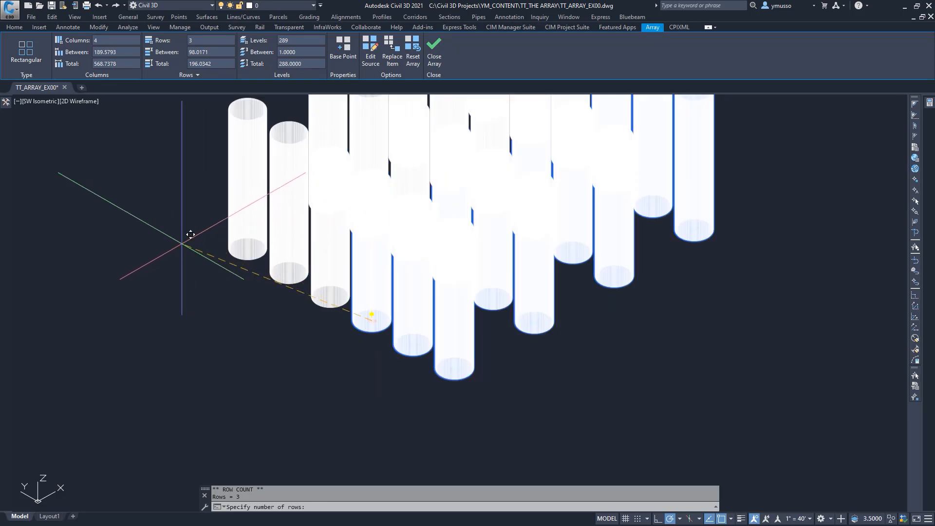
text(6)
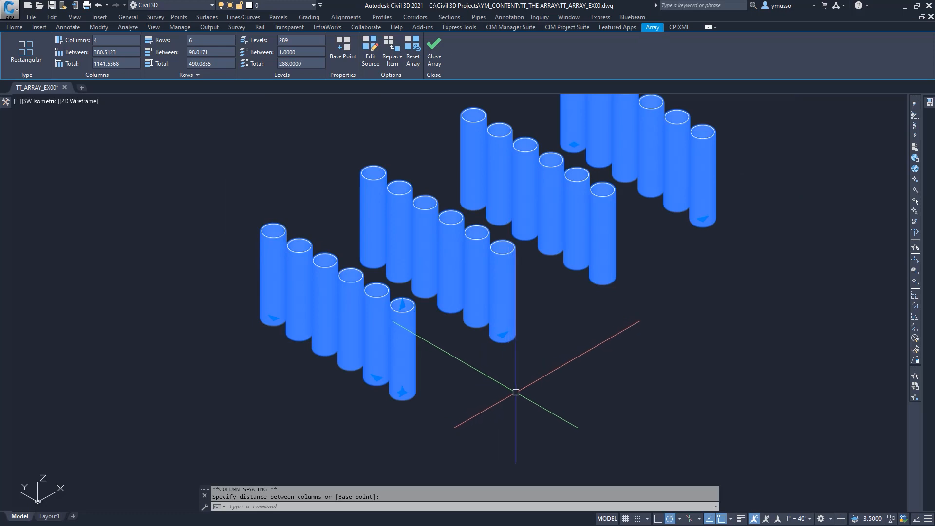
key(Escape)
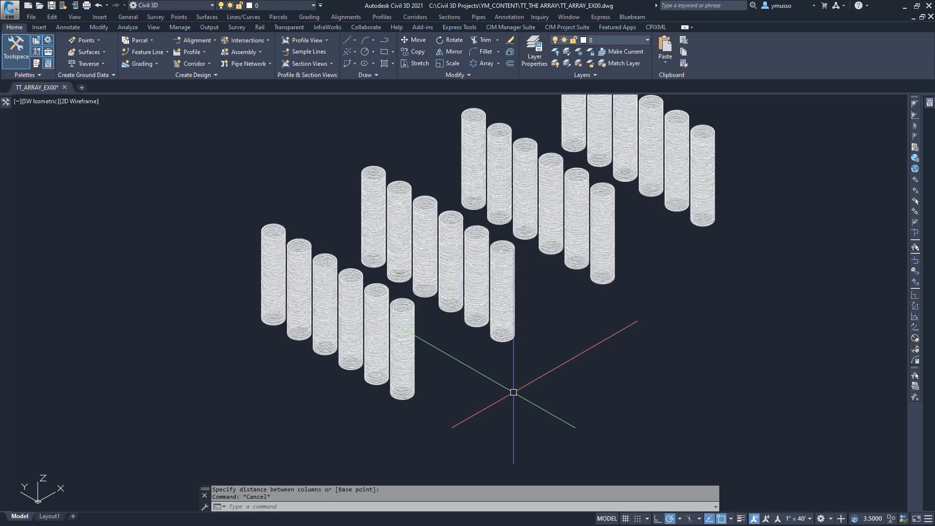
Enter ARRAYCLASSIC to show the classic Array dialog.
text(A)
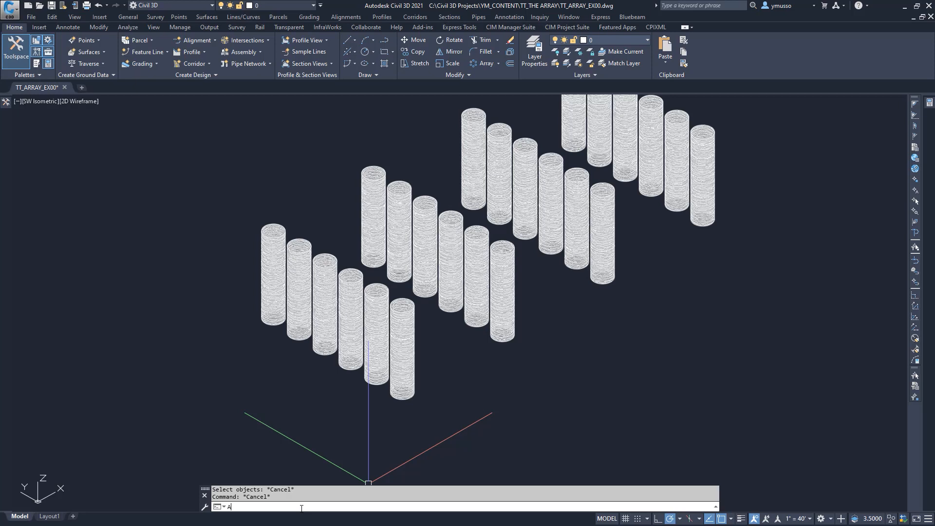
text(RRAY)
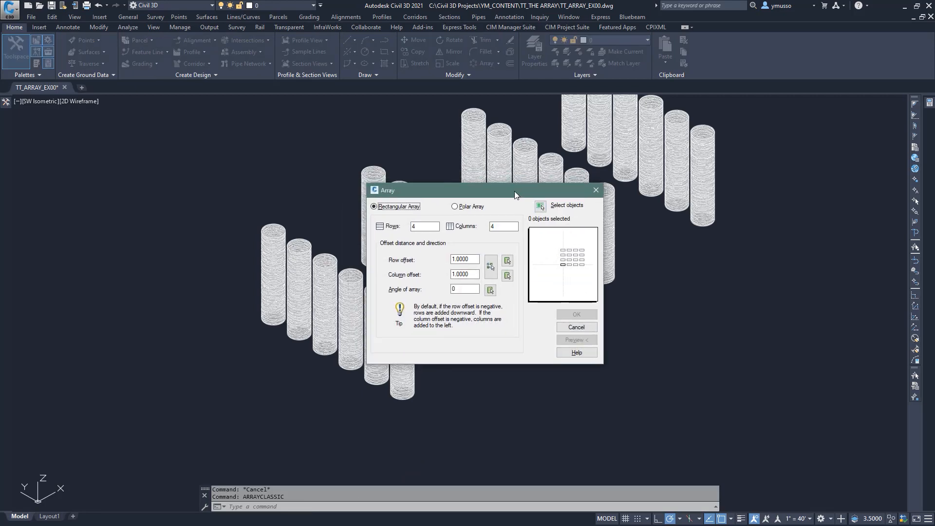
mouse_move(720, 284)
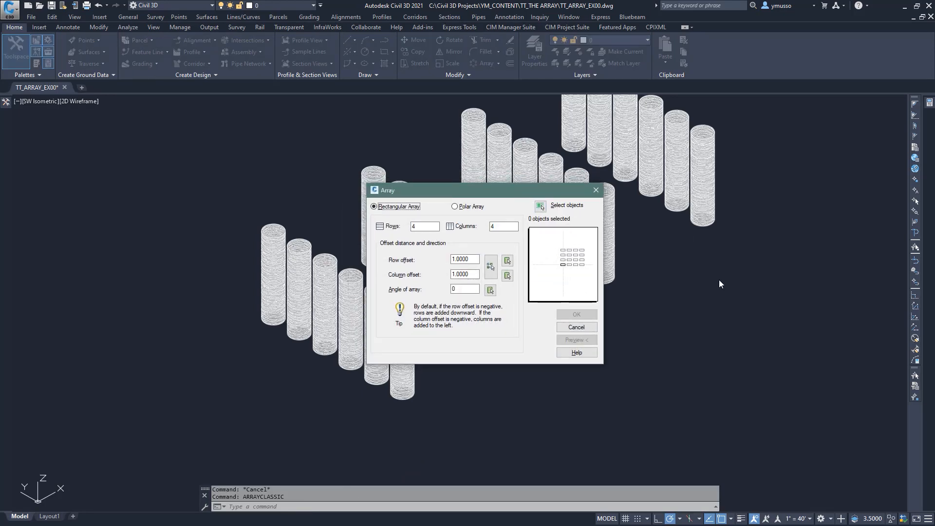
mouse_move(708, 309)
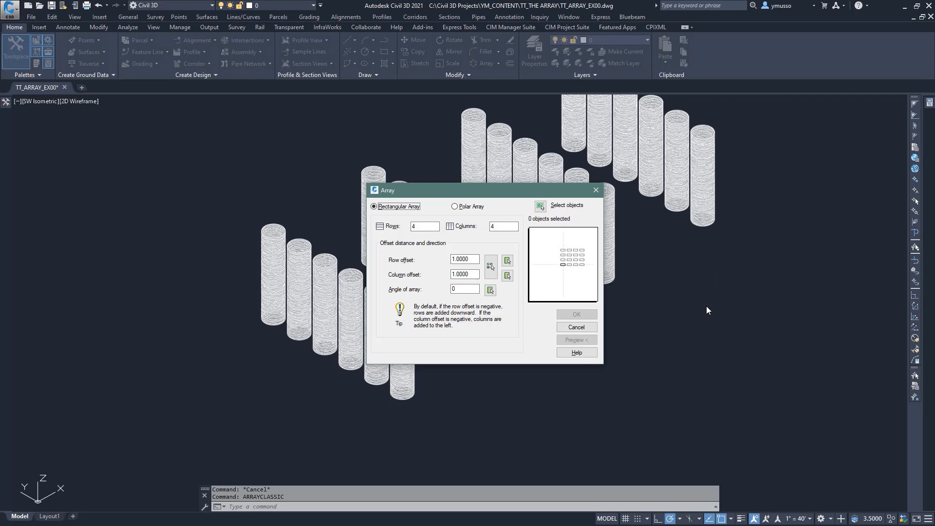
mouse_move(699, 324)
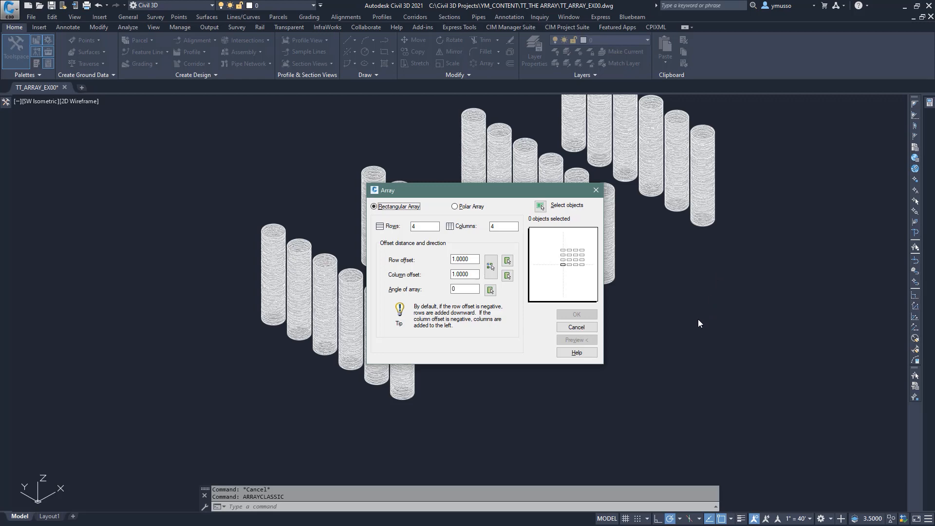